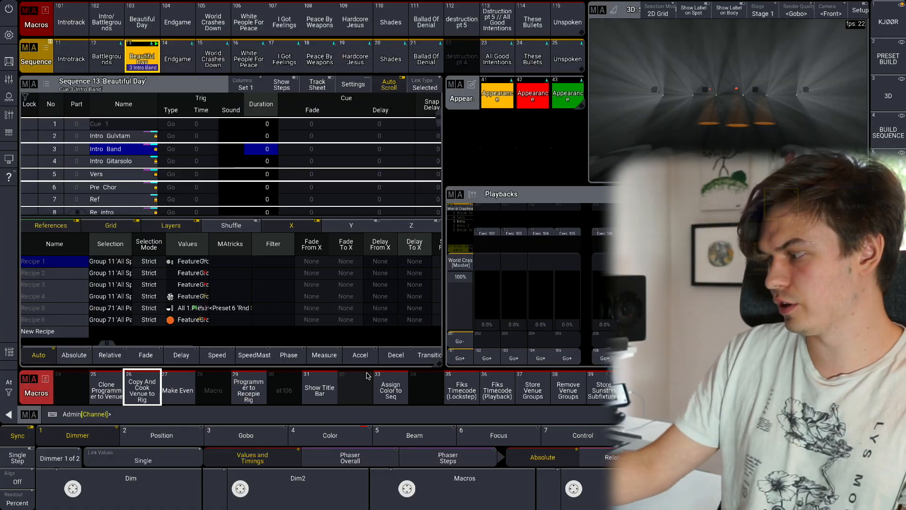
Open macro 33 'Assign Color to Seq' from the Macros pool in the Edit Macro window
double_click(390, 387)
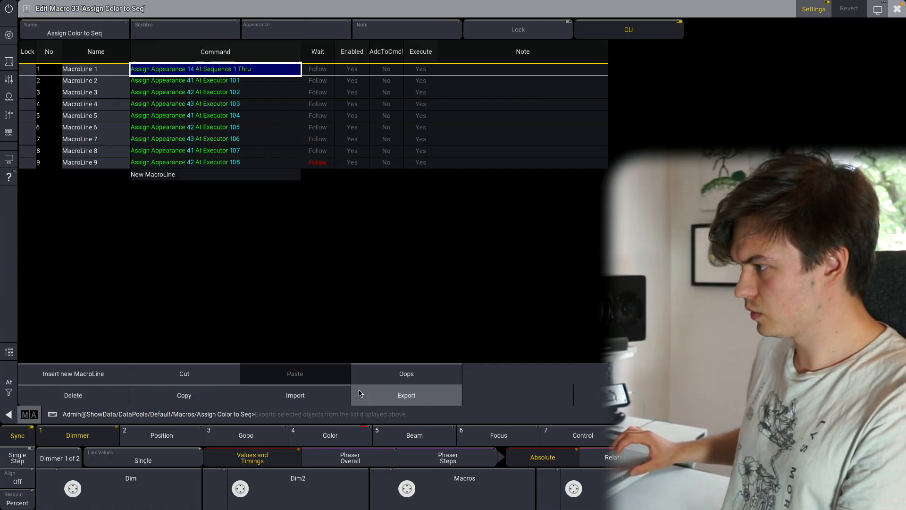